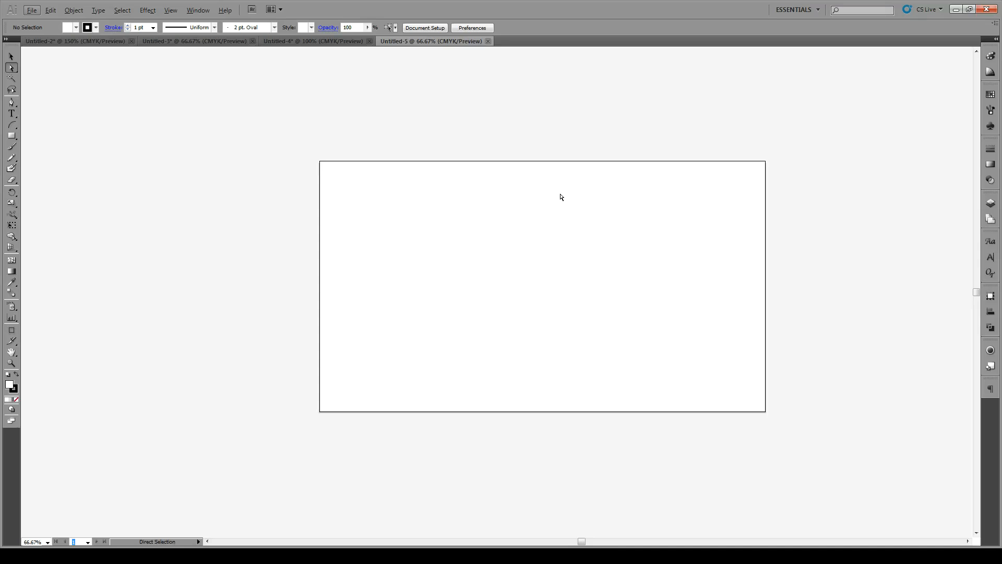
mouse_move(10, 100)
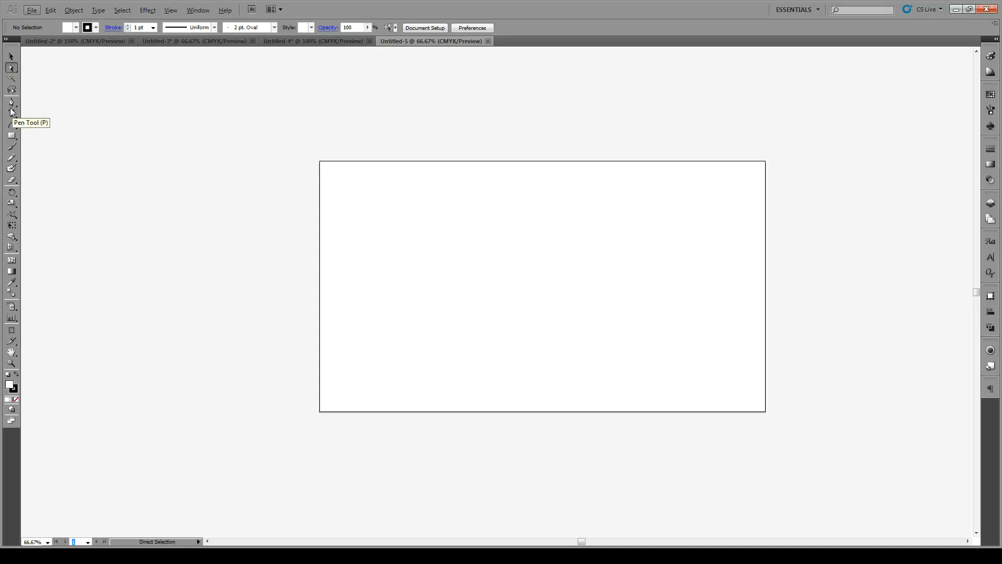
- Draw an area text box reading 'Hello world this is a text' and enlarge it to 48 pt
click(10, 113)
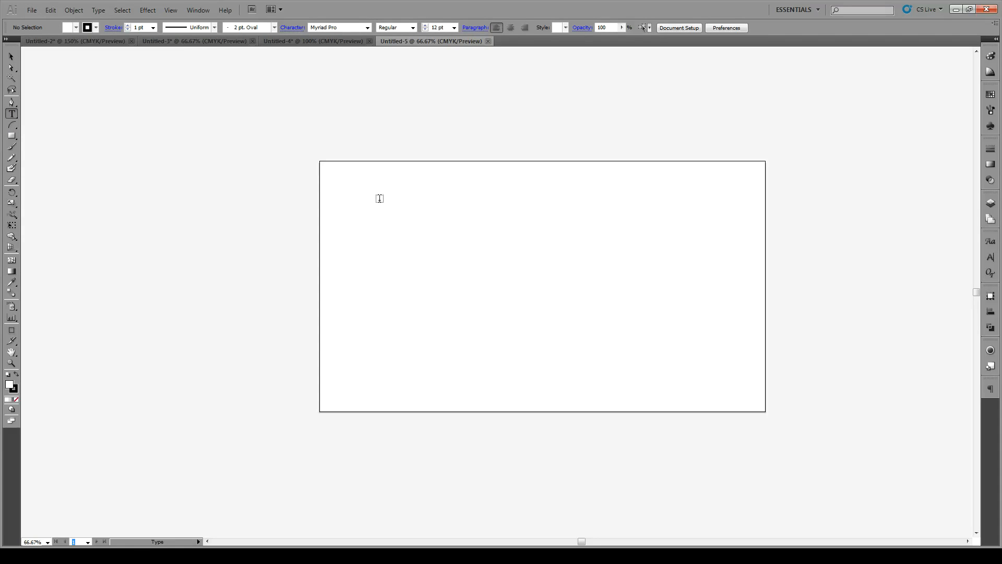
drag(393, 193, 458, 230)
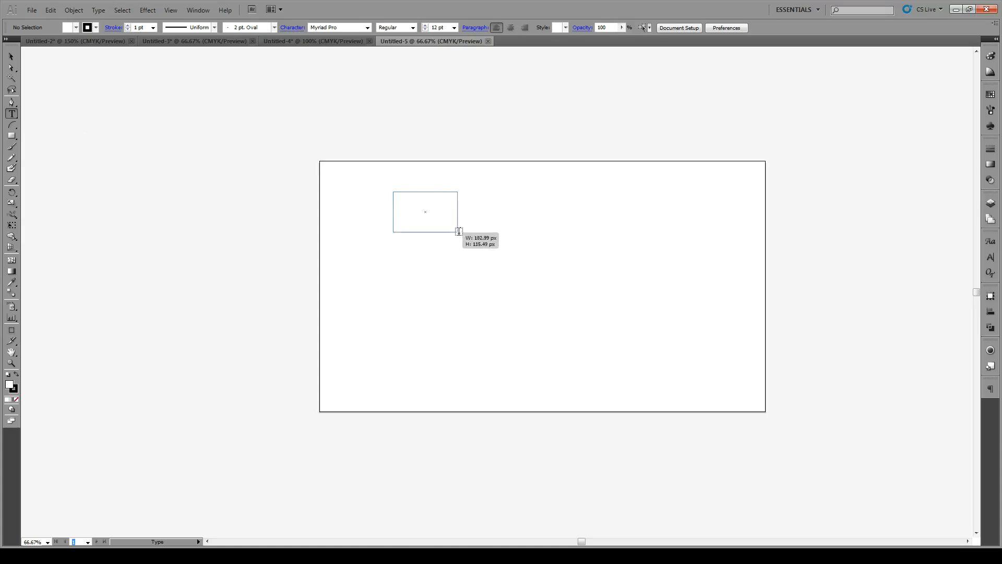
drag(458, 230, 578, 277)
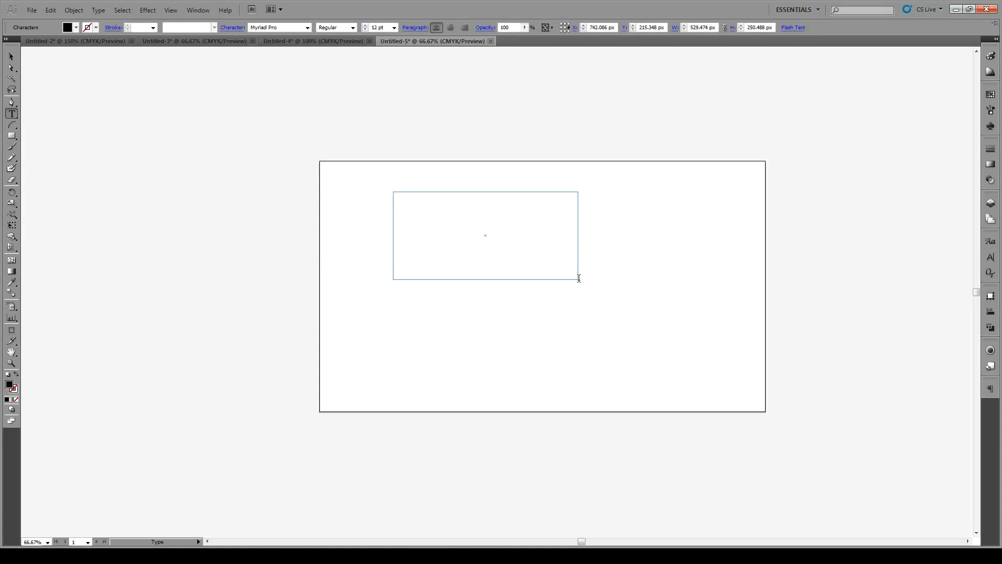
text(Hello world this is a text)
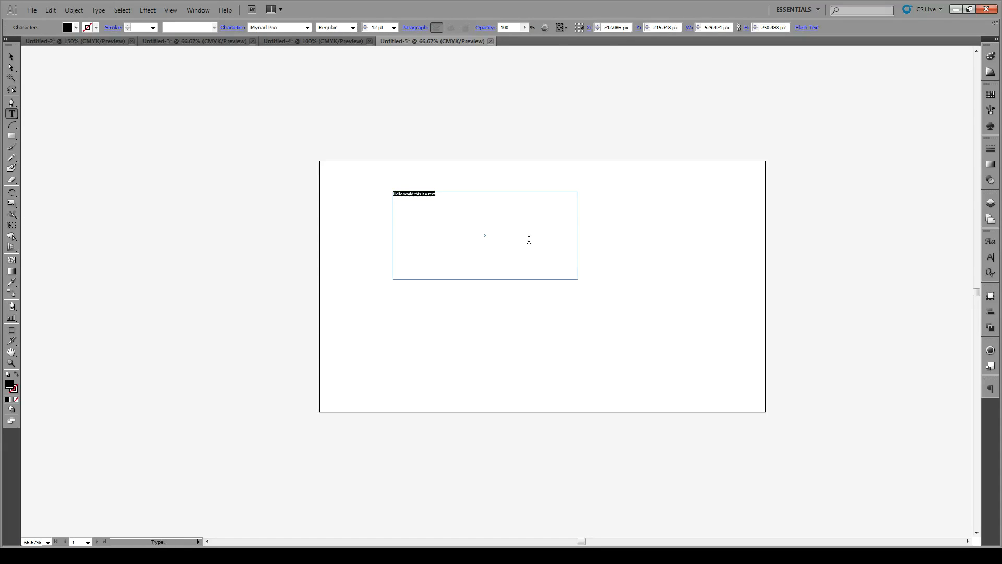
click(989, 241)
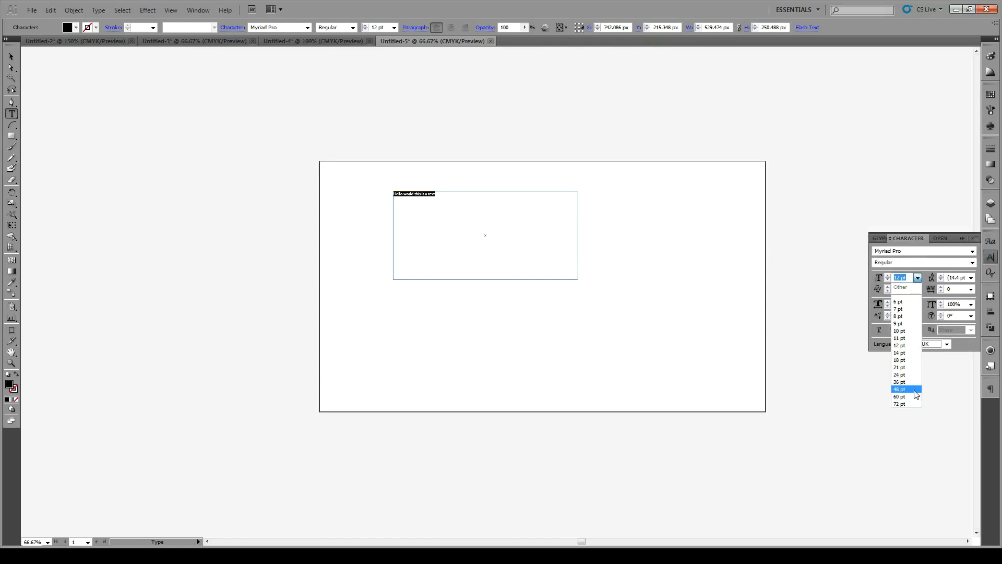
click(900, 388)
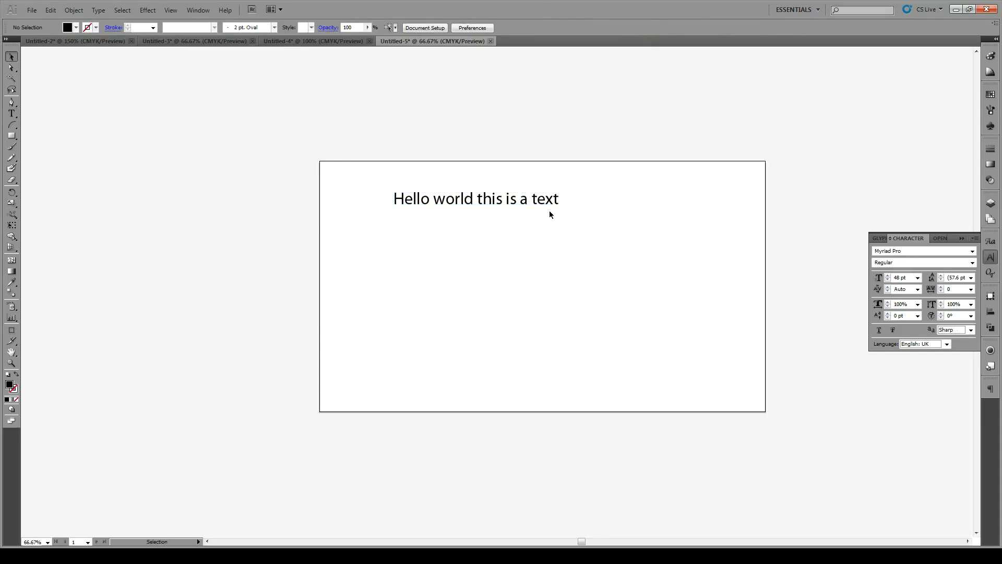
click(476, 199)
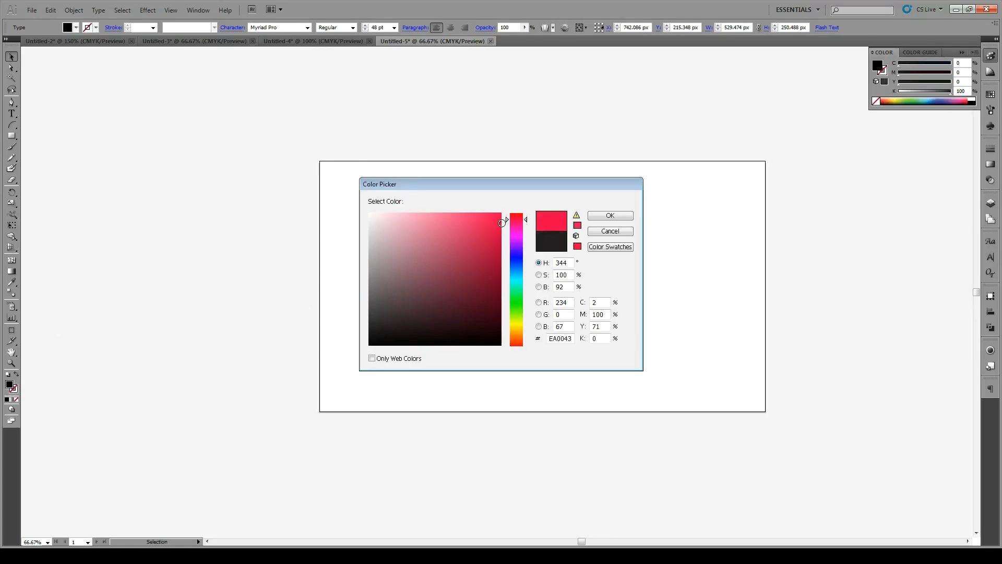
click(610, 215)
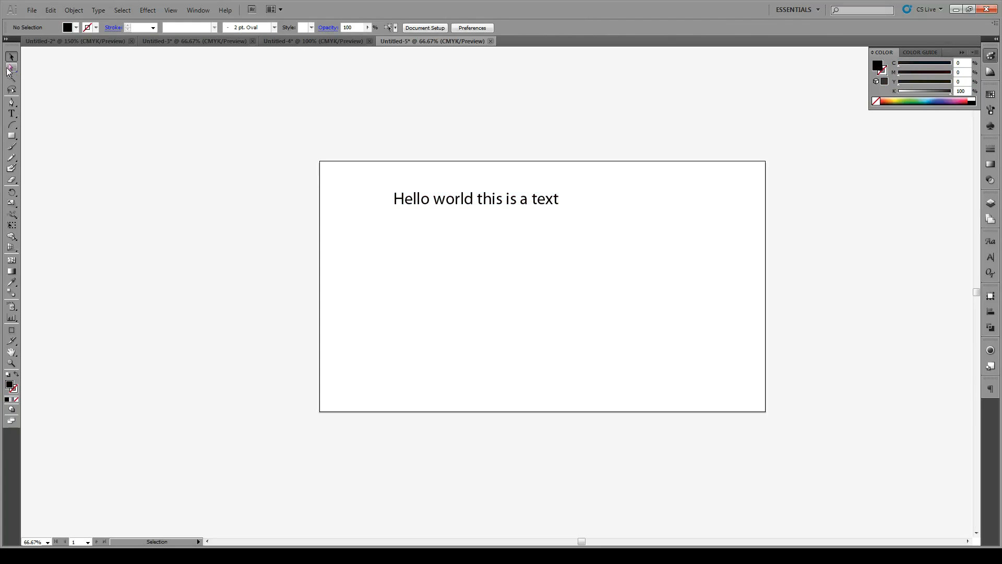
- Select the frame path and give it a grey fill with a 16 pt pink stroke
click(8, 66)
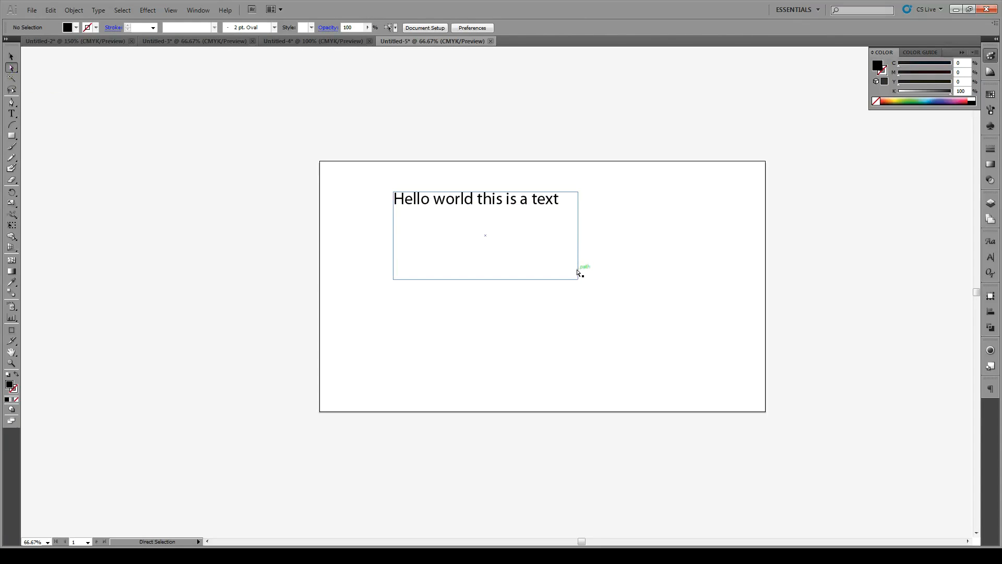
click(578, 279)
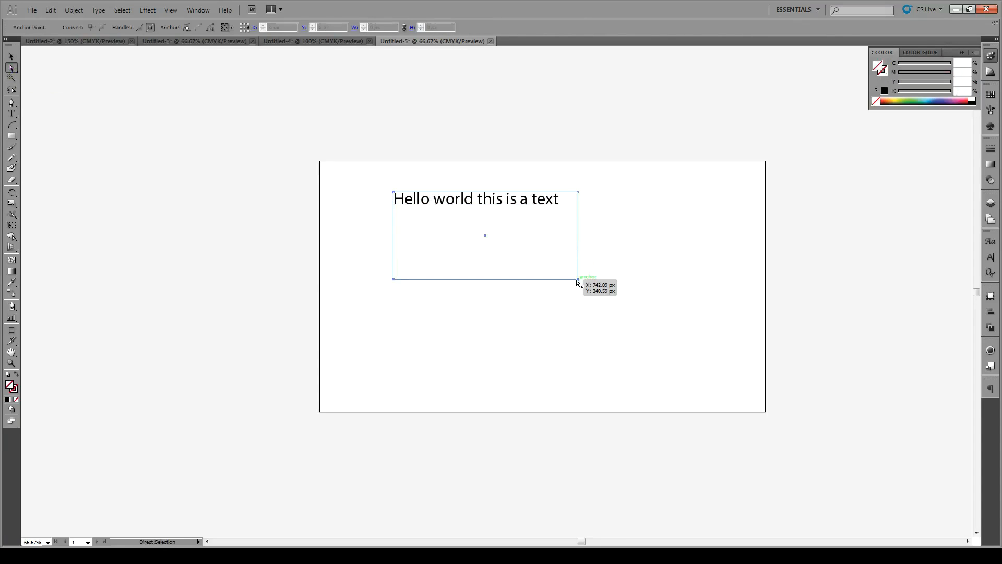
click(574, 280)
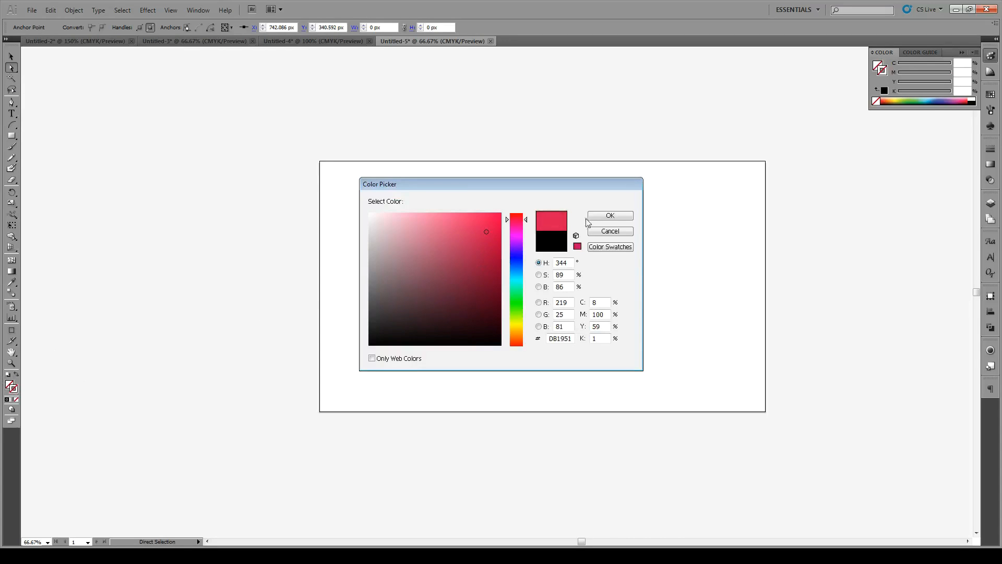
click(609, 215)
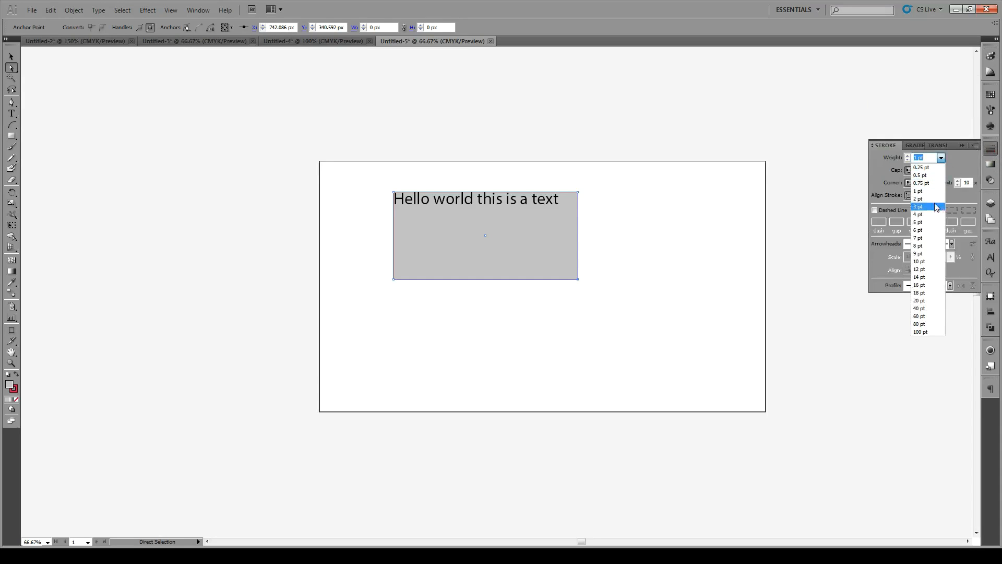
click(919, 284)
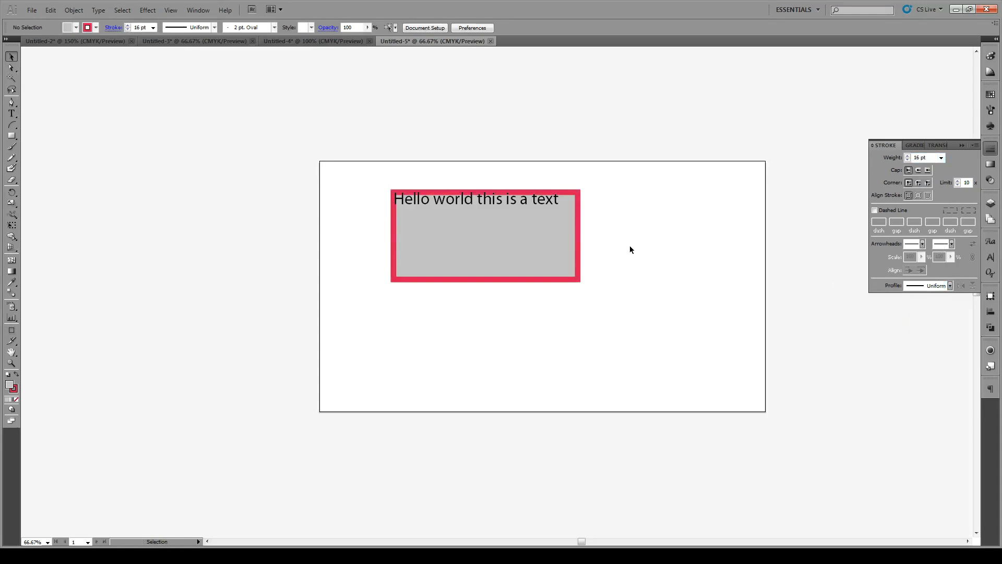
click(484, 236)
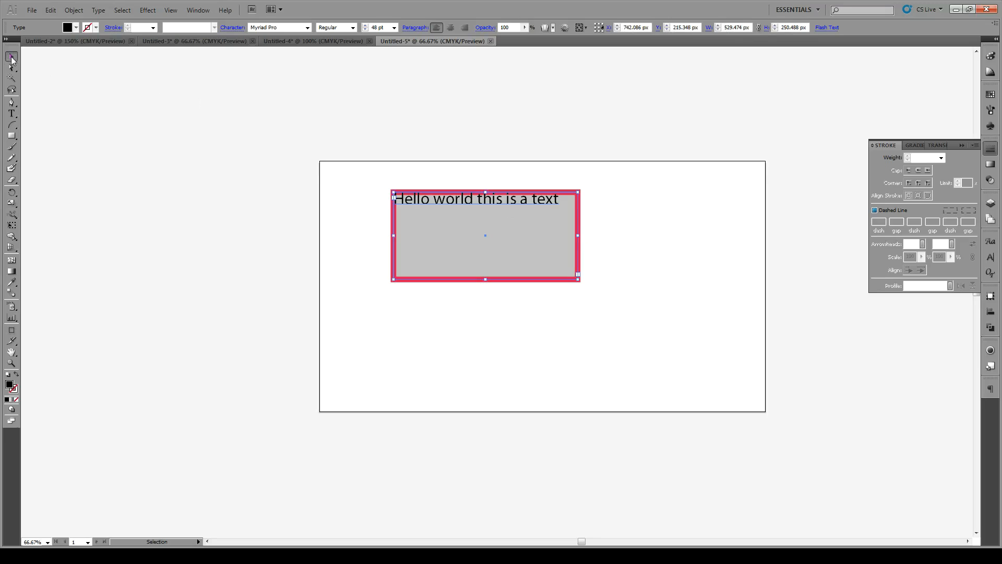
mouse_move(8, 58)
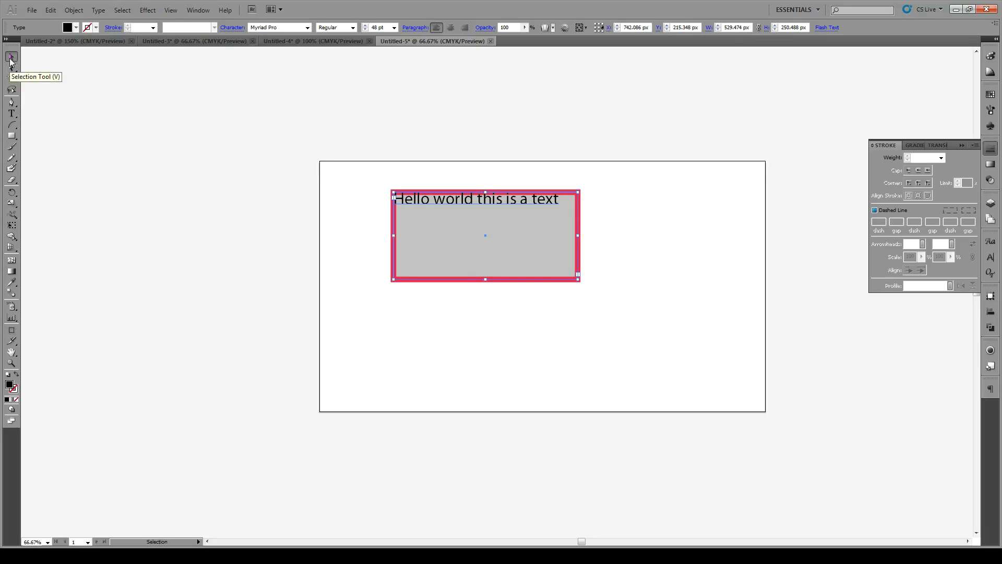
mouse_move(934, 187)
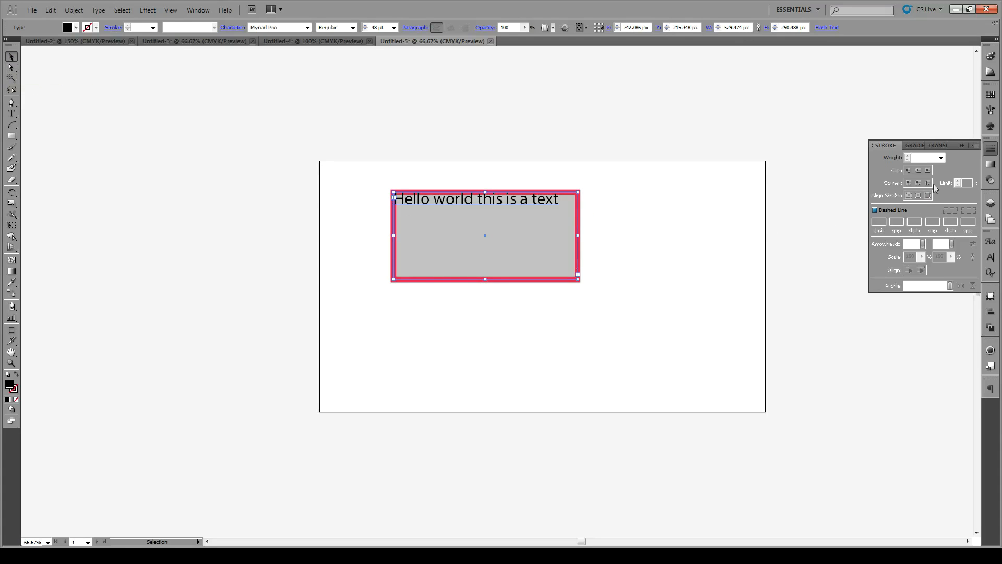
mouse_move(421, 192)
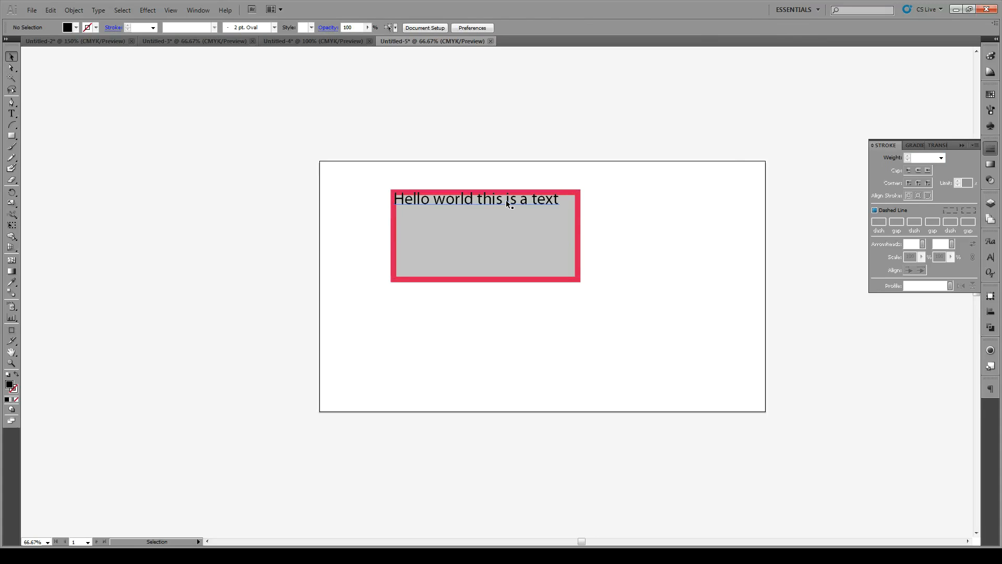
mouse_move(541, 205)
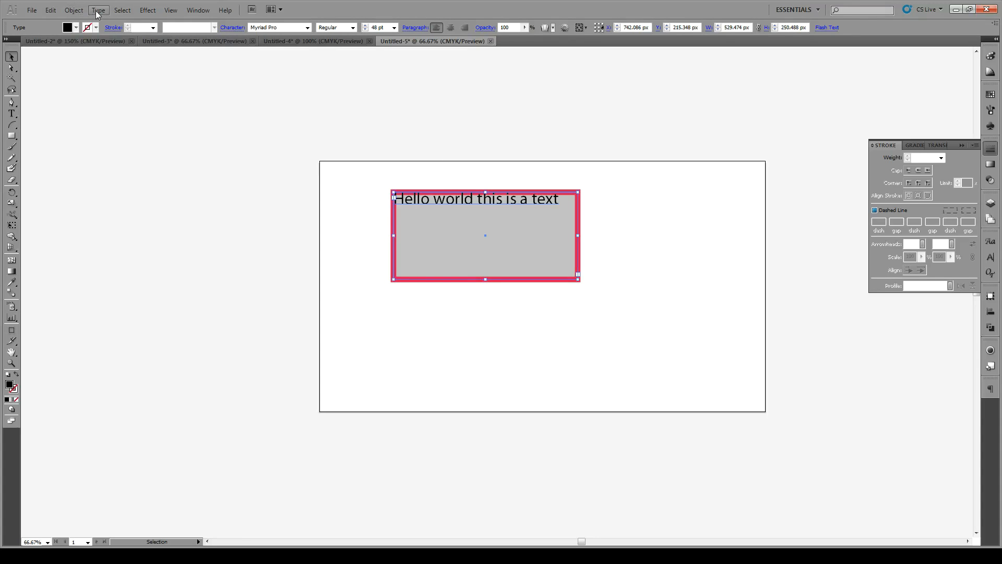
- Apply 27 px inset spacing through Area Type Options so the text sits in from the frame
click(99, 10)
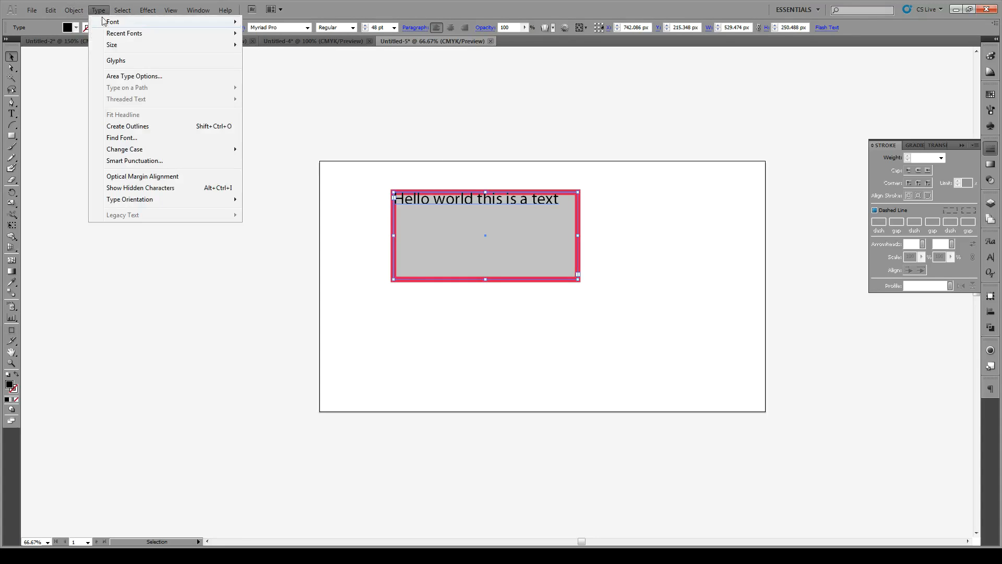
click(134, 75)
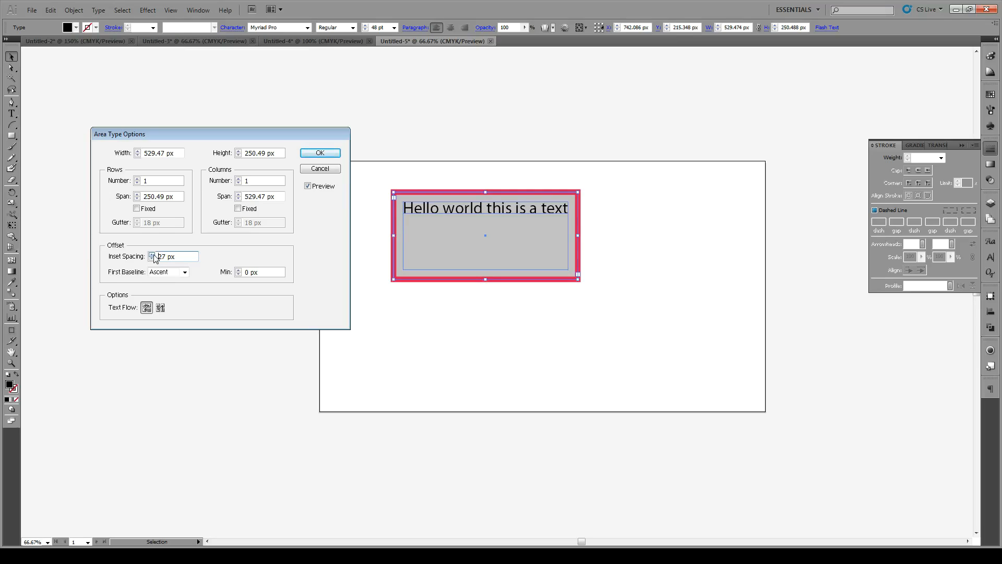
click(151, 253)
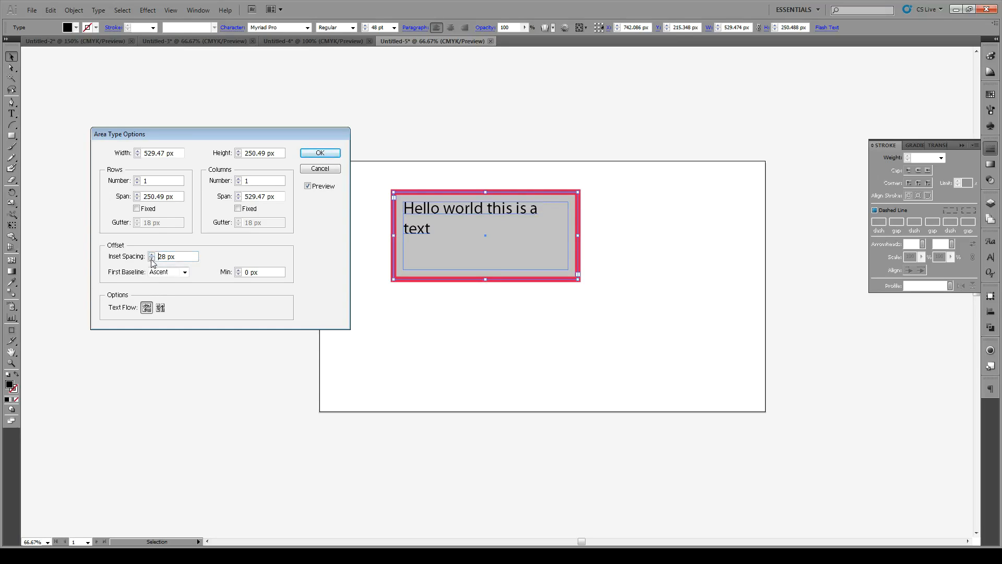
click(152, 259)
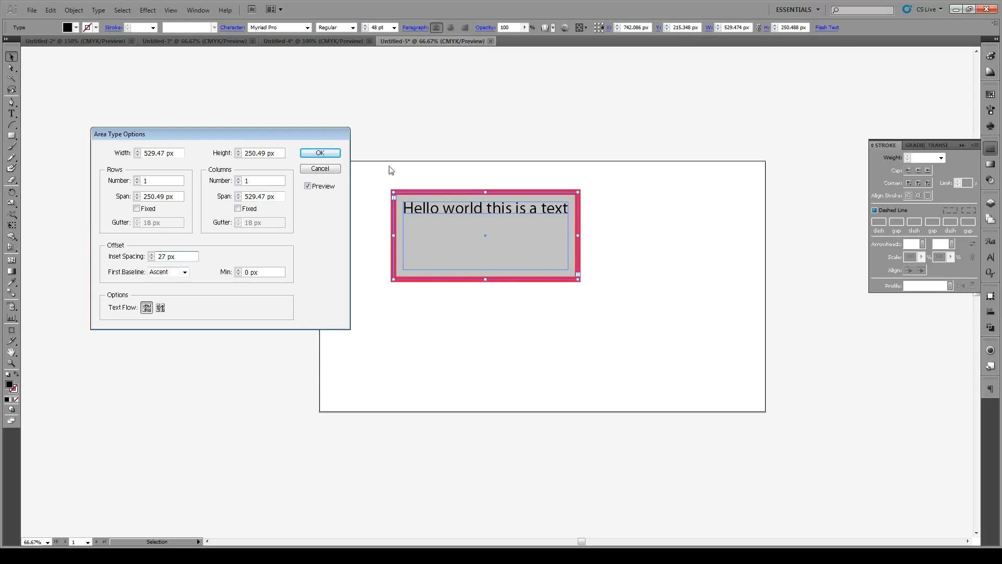
click(320, 153)
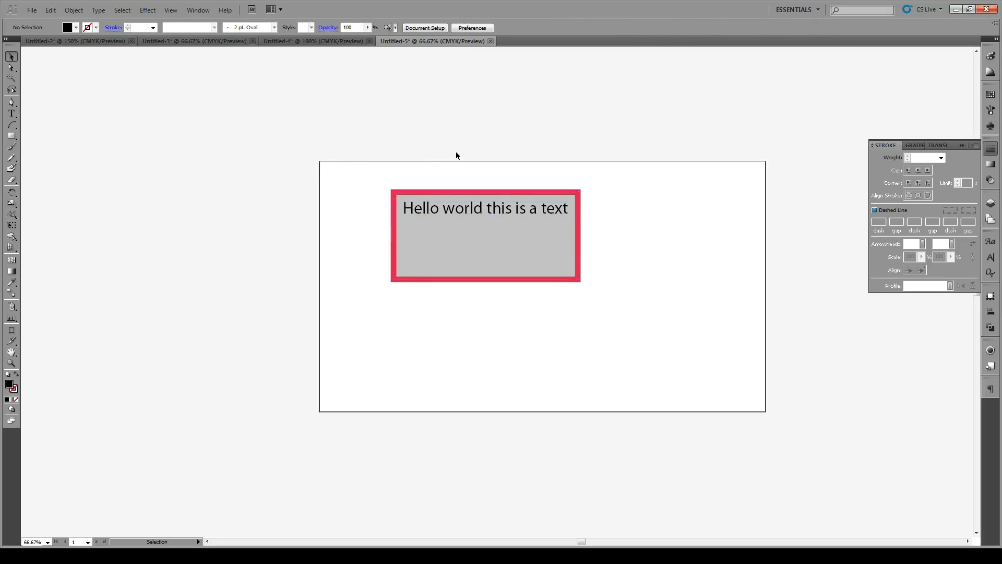